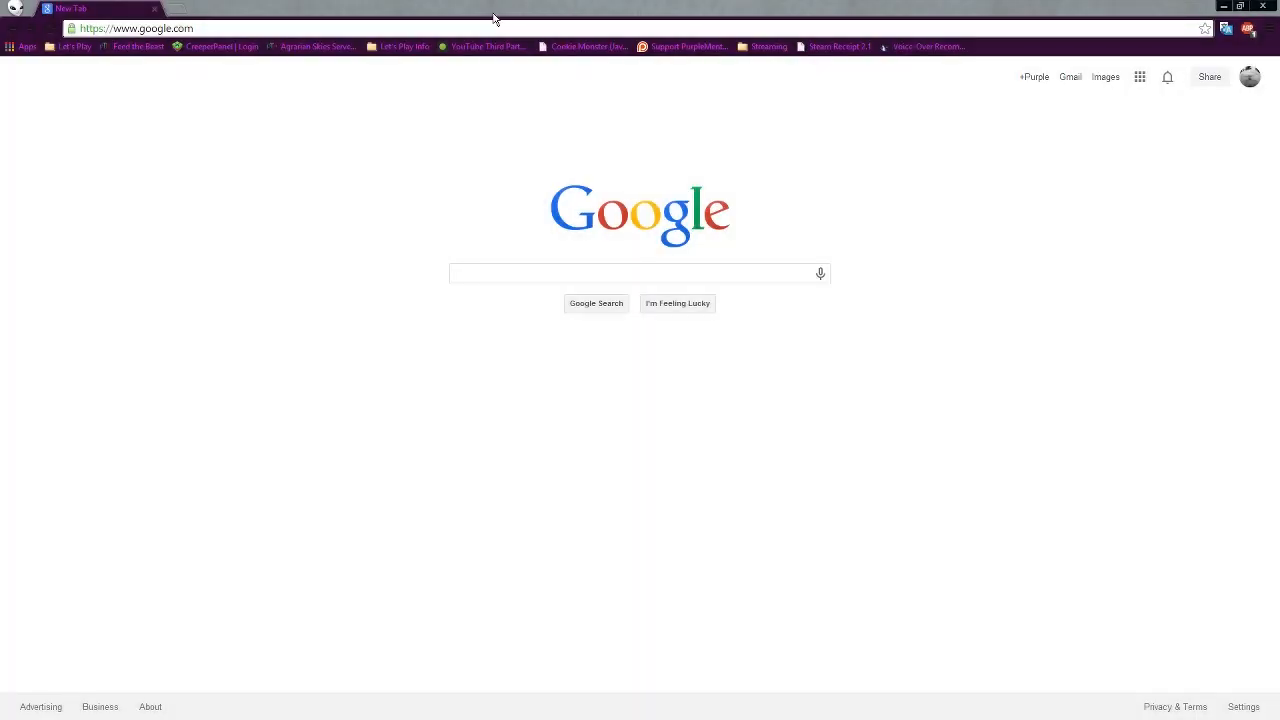
- Search Google for 'spice of life minecraft' using the suggestion
click(639, 273)
text(spice of life minec)
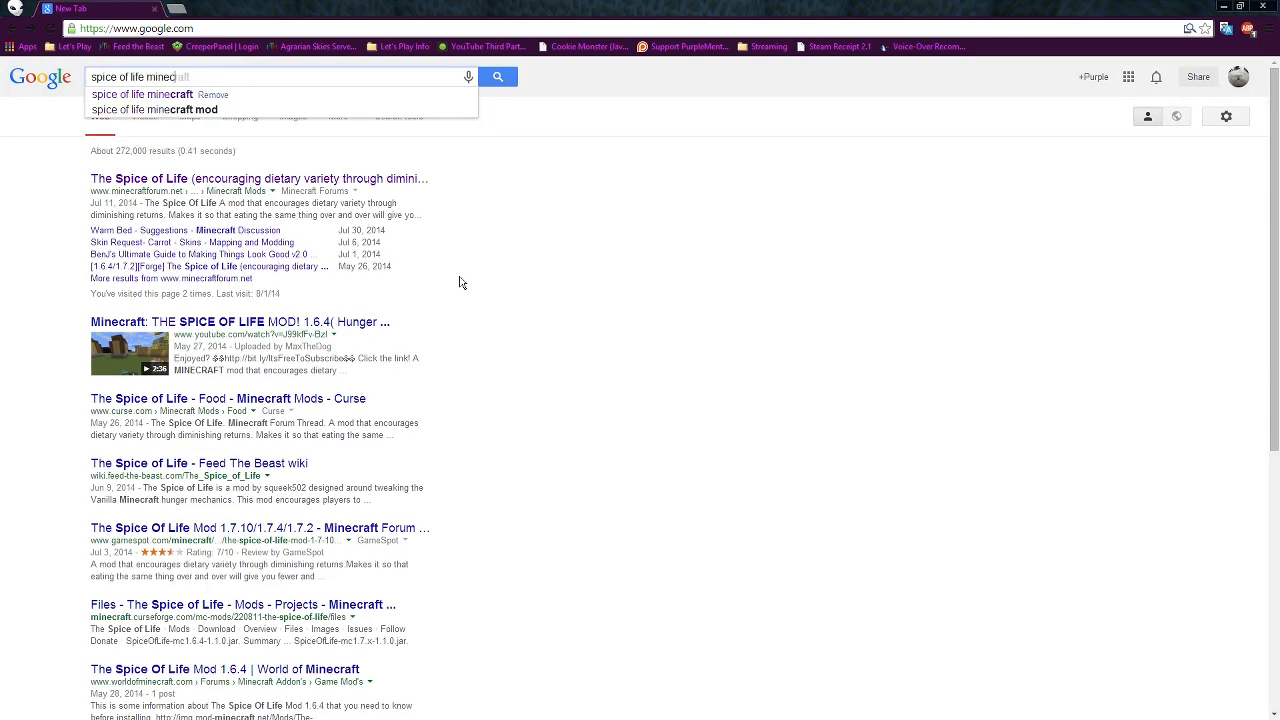
click(143, 94)
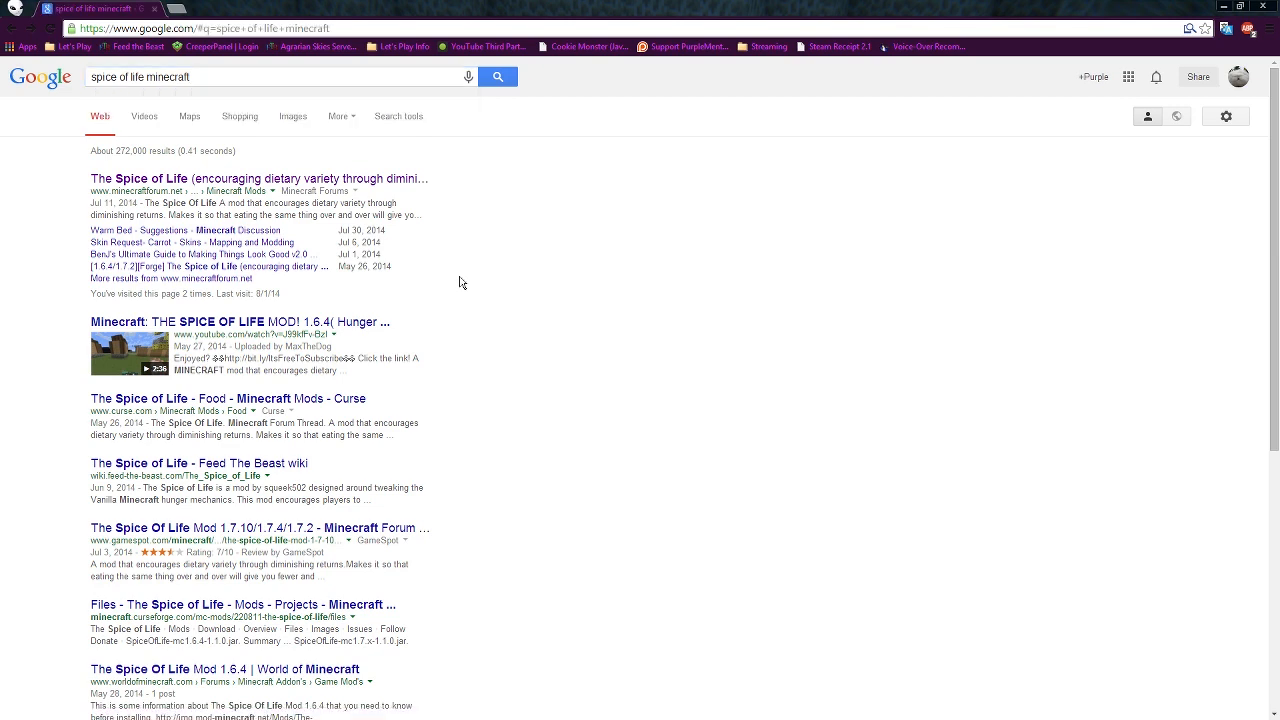
- Open the Spice of Life Minecraft Forum thread and scroll toward its download links
click(261, 178)
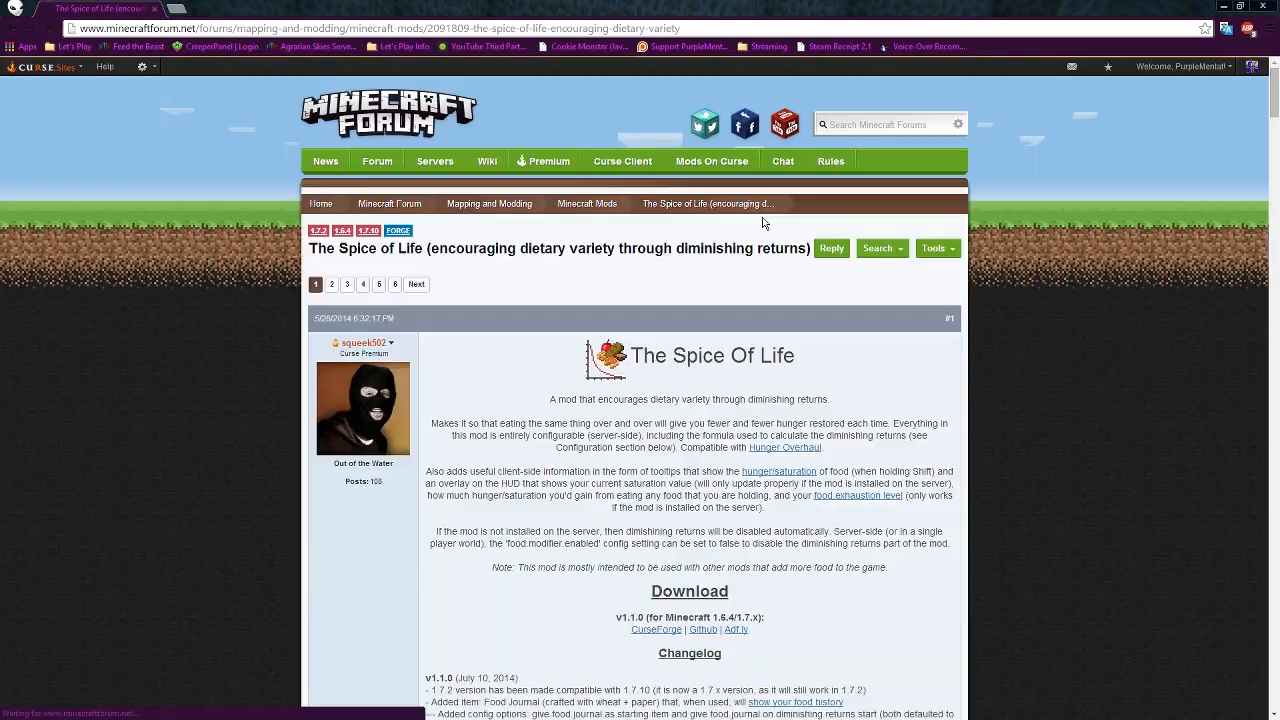
scroll(down, 3)
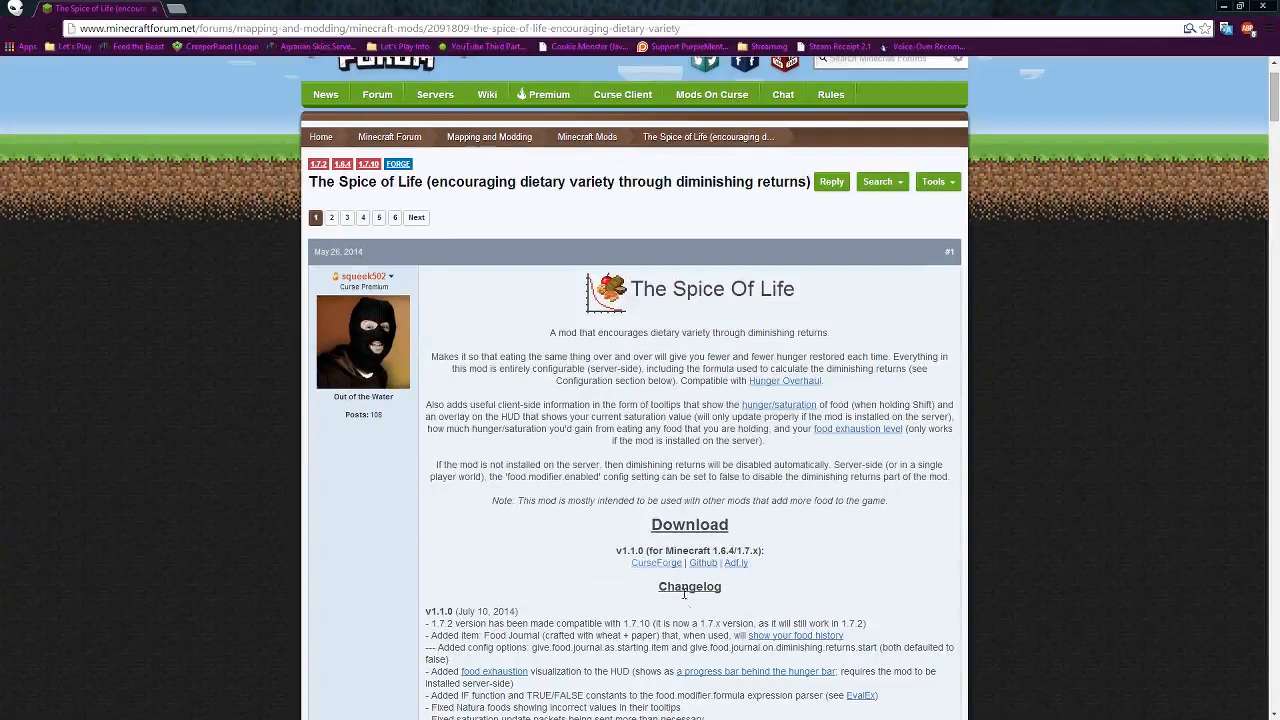
mouse_move(656, 563)
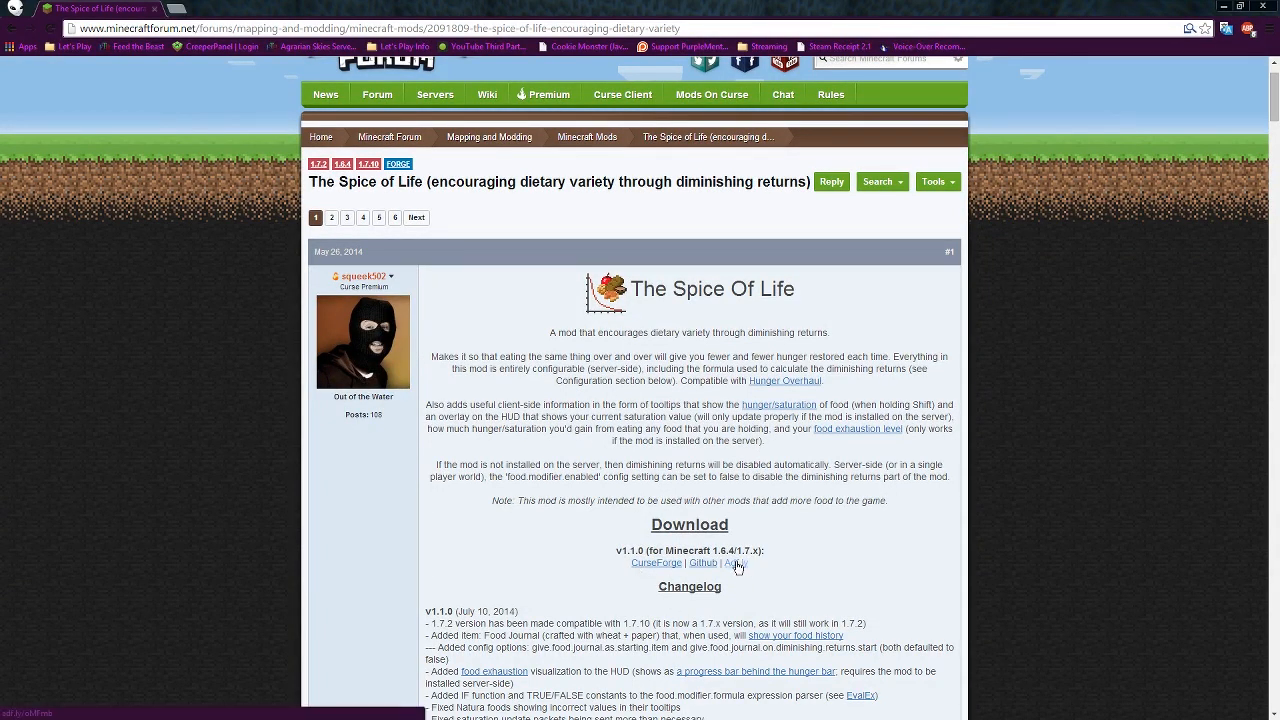
mouse_move(643, 522)
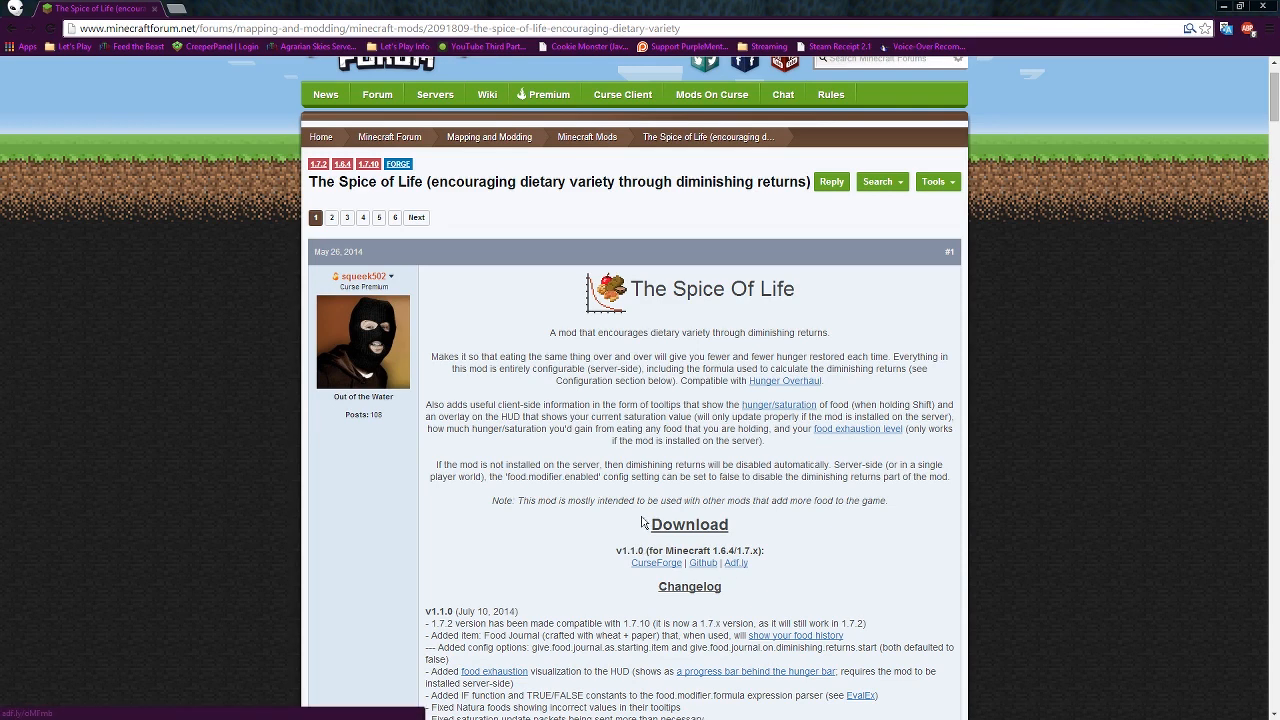
mouse_move(657, 562)
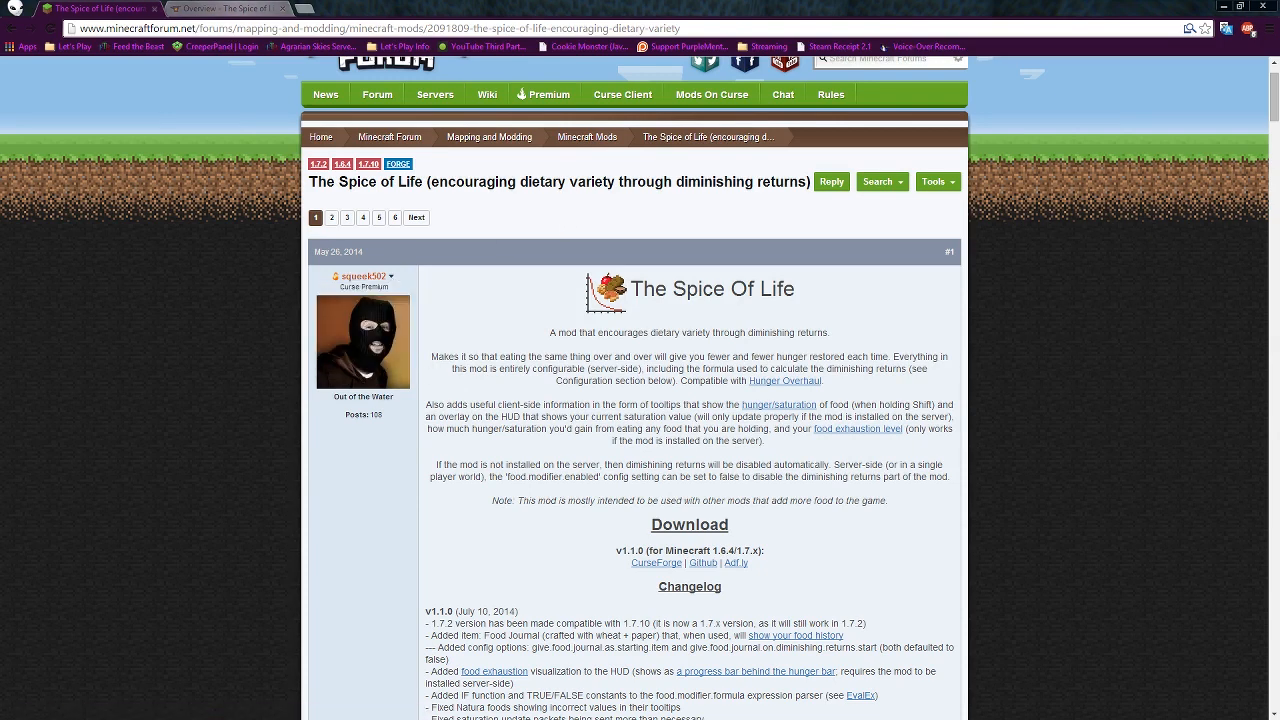
mouse_move(230, 8)
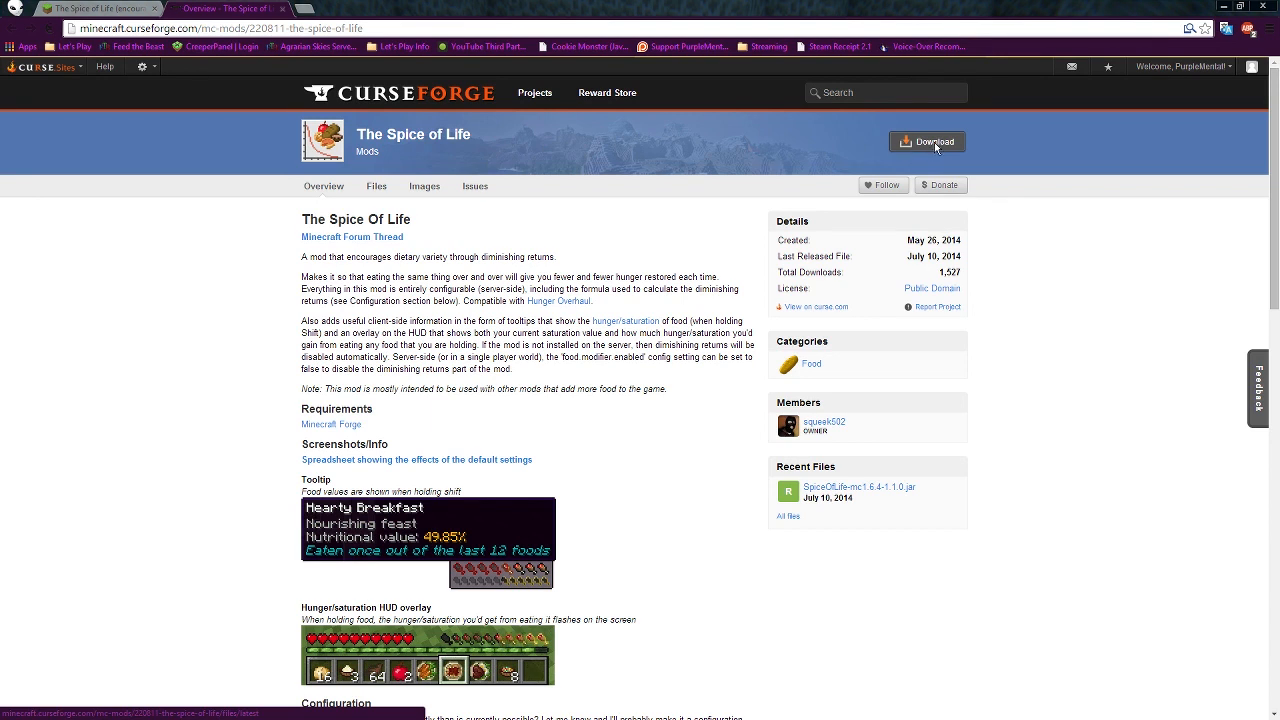
- Download and keep the Spice of Life jar, then view the project's Files list
click(926, 141)
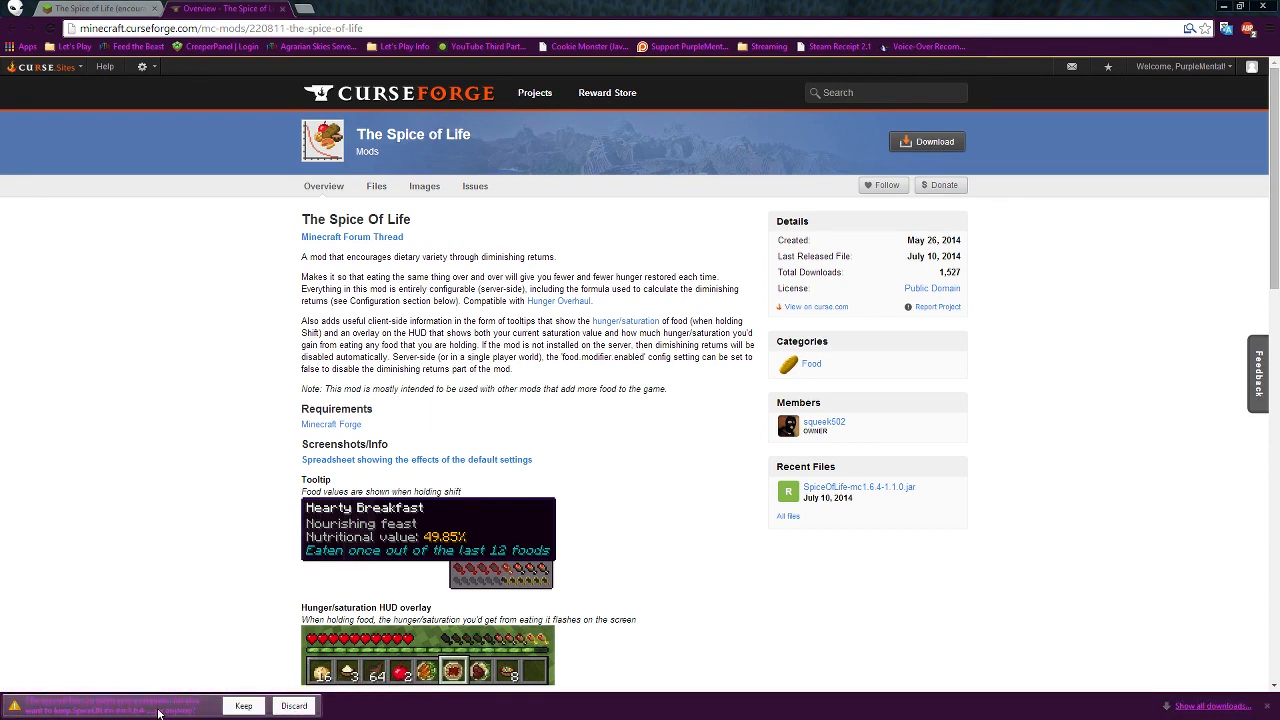
click(243, 705)
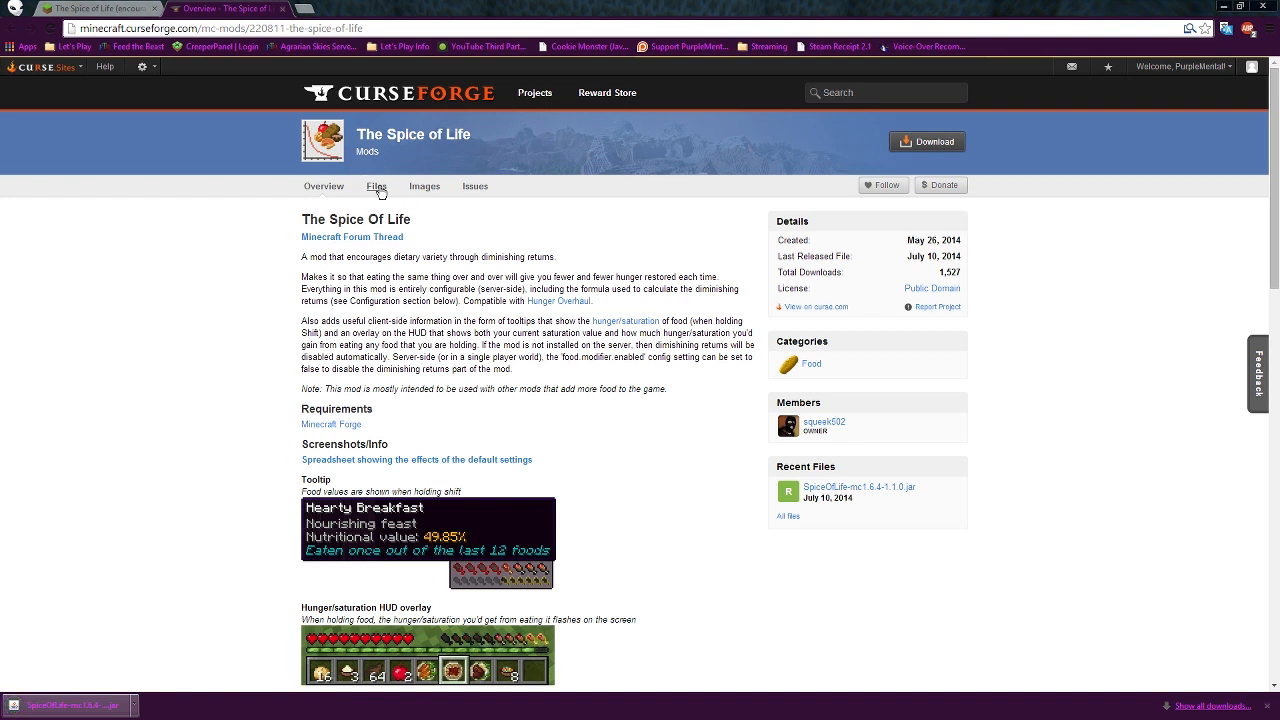
click(376, 185)
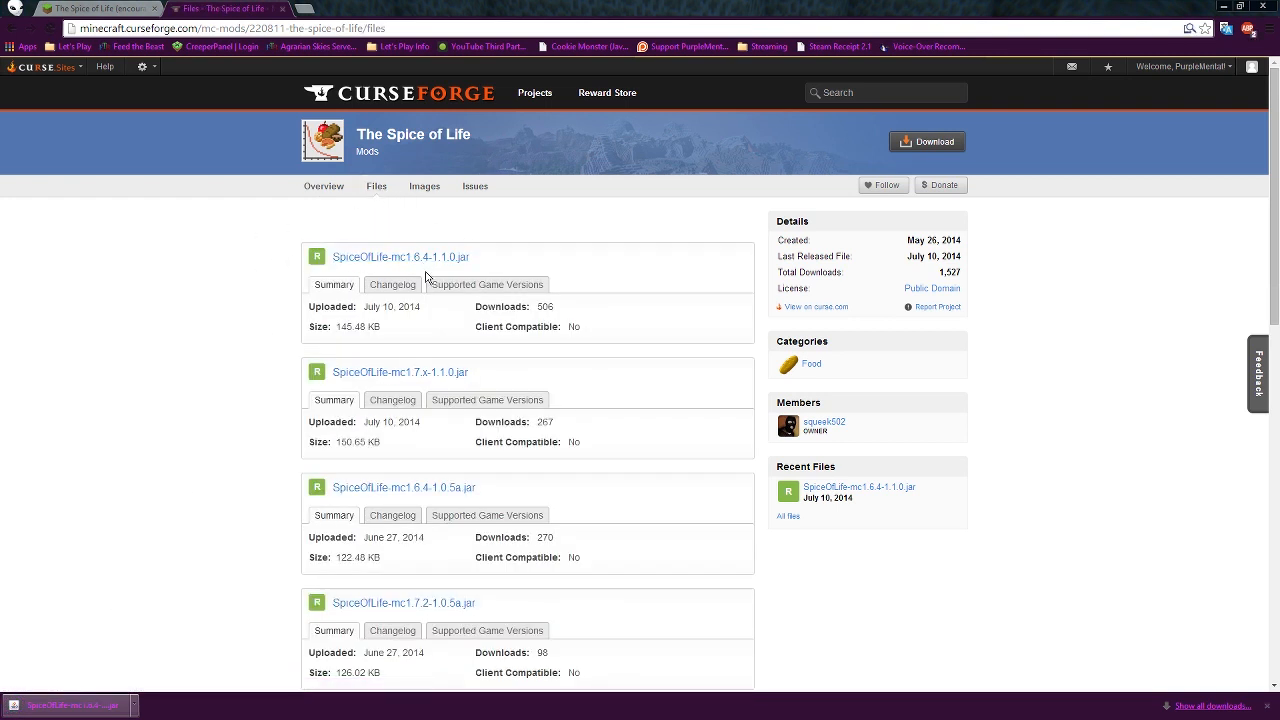
mouse_move(425, 386)
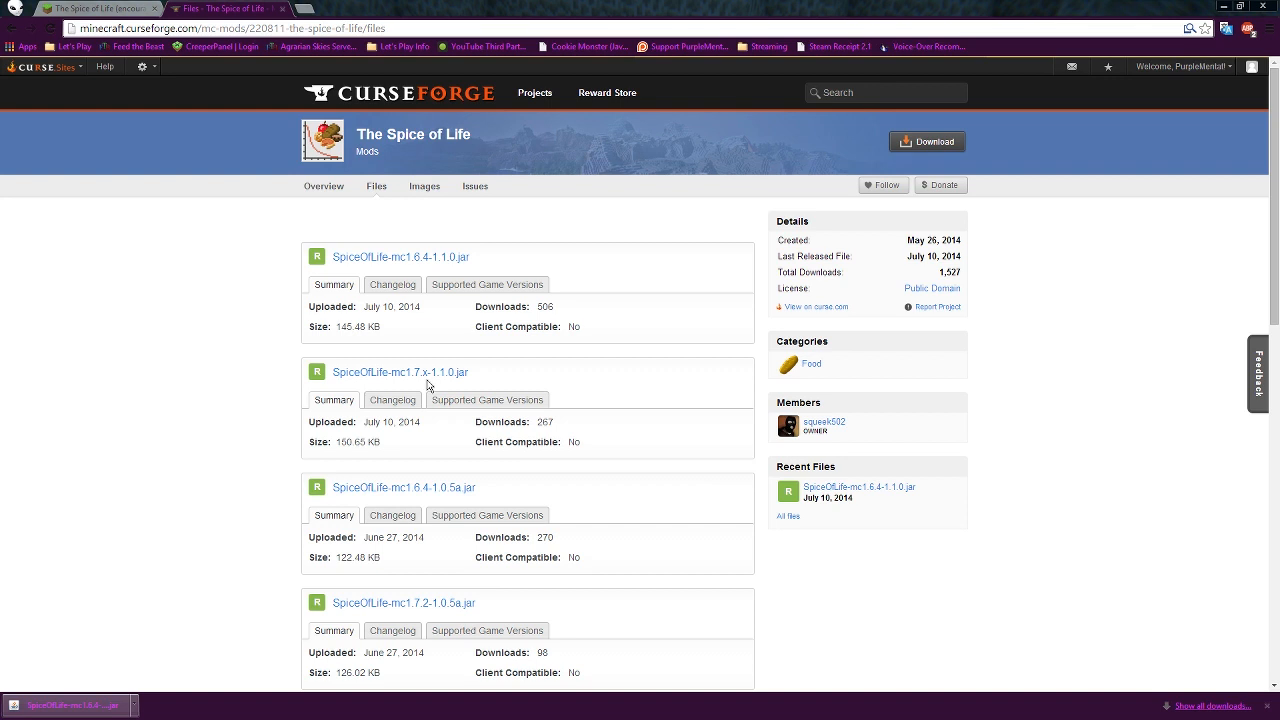
mouse_move(984, 261)
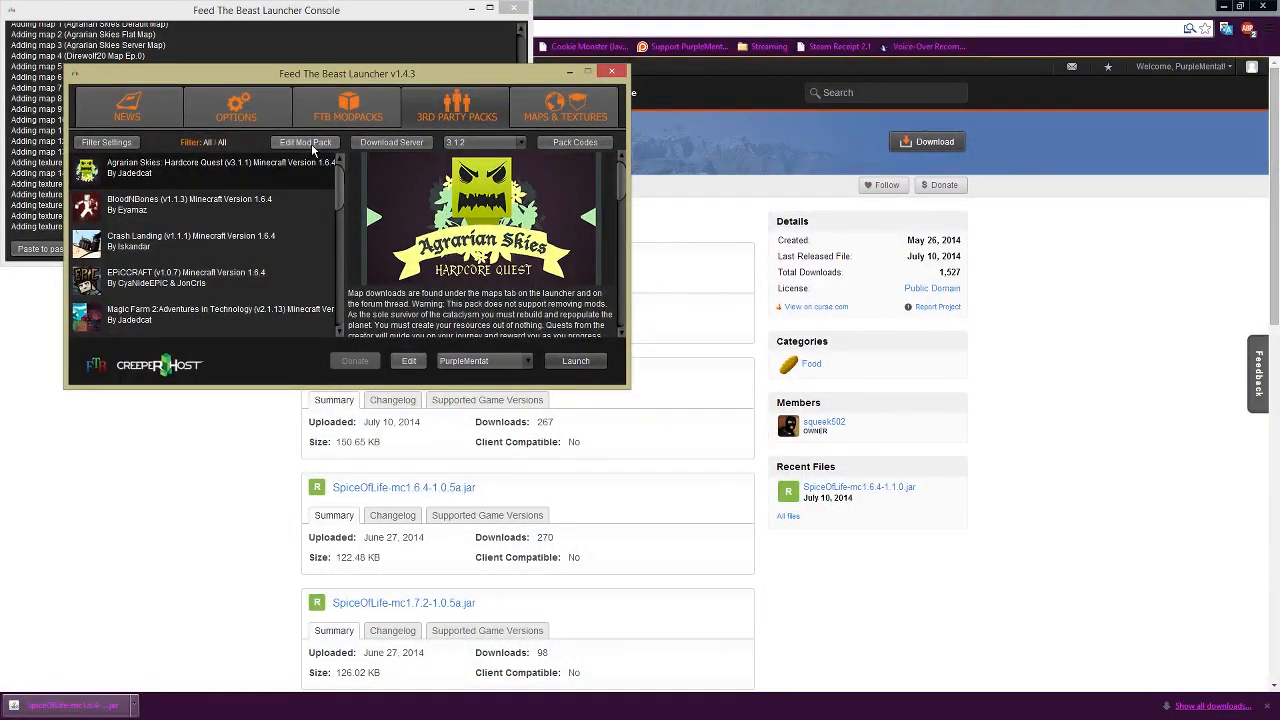
- Copy SpiceOfLife-mc1.6.4-1.1.0.jar into the AgrarianSkiesHQ minecraft\mods folder
click(305, 142)
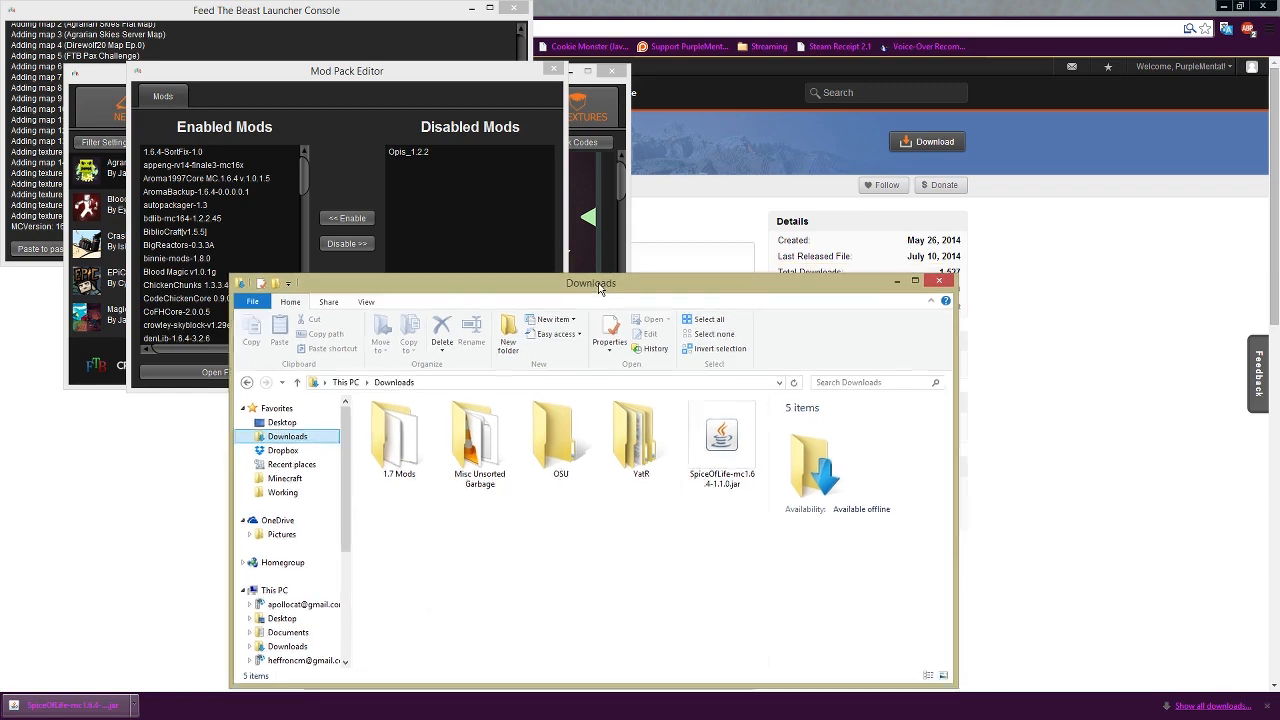
click(721, 435)
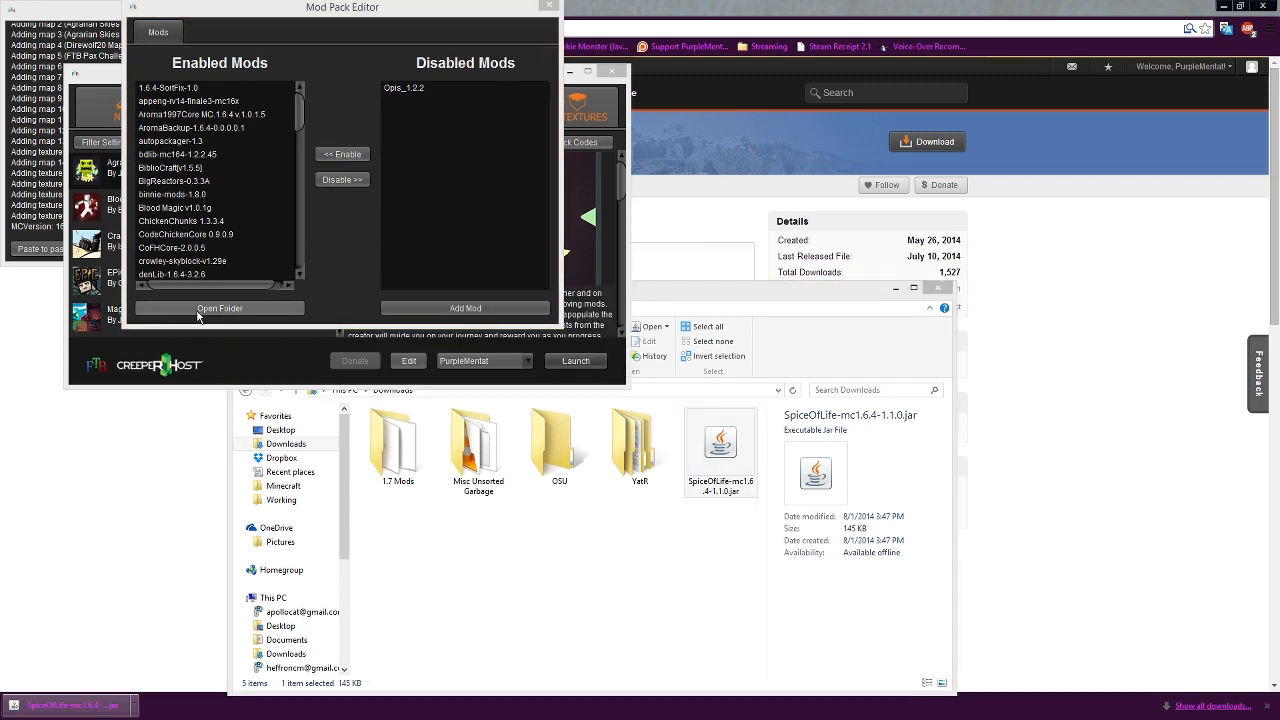
click(219, 307)
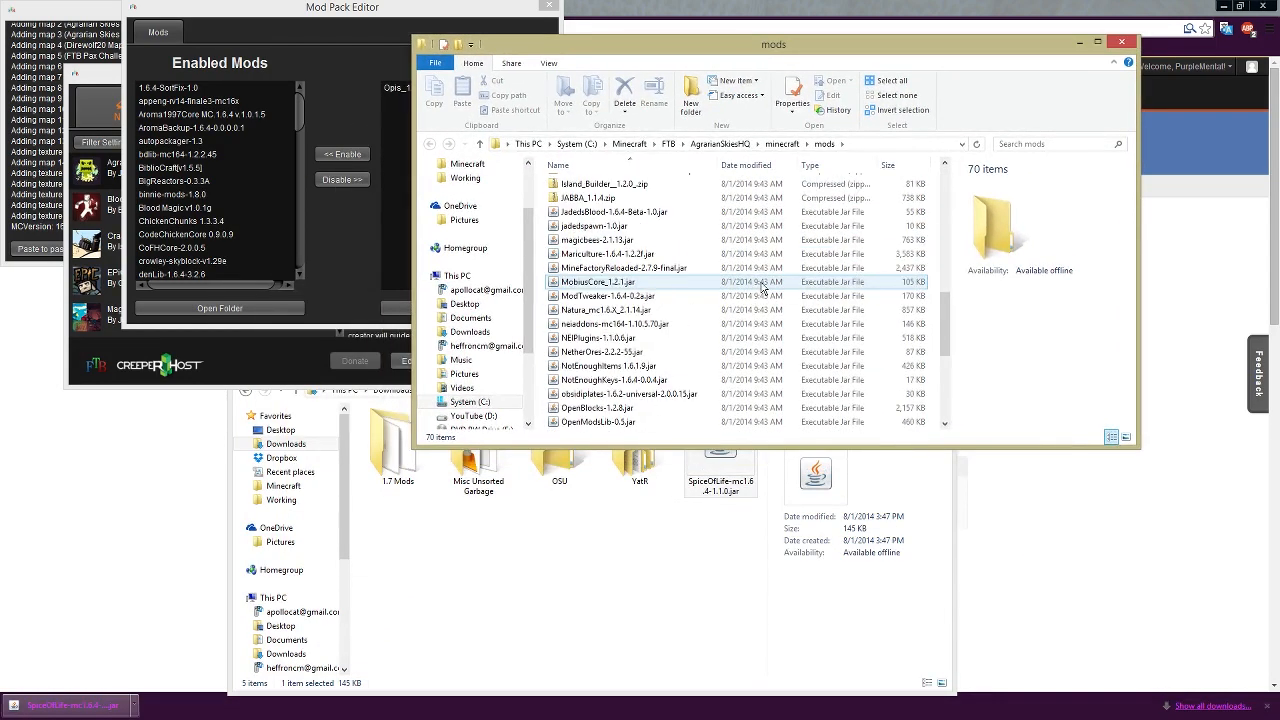
scroll(down, 3)
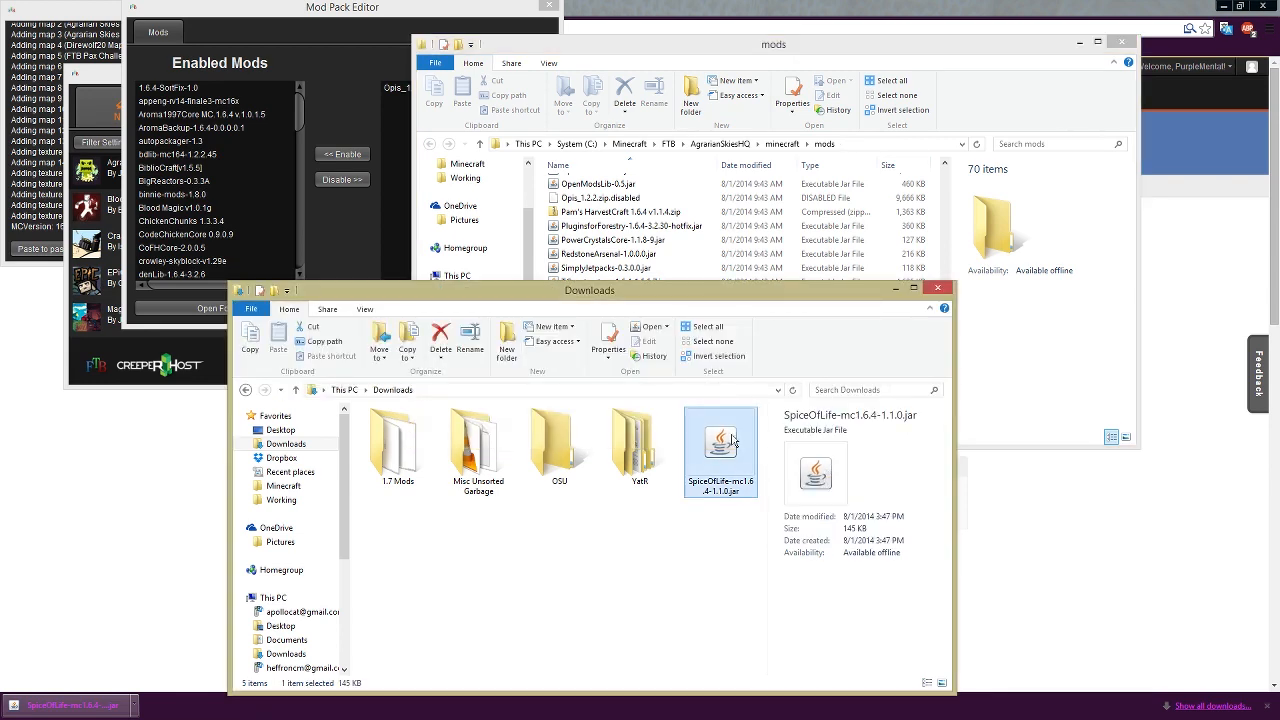
drag(720, 453, 850, 40)
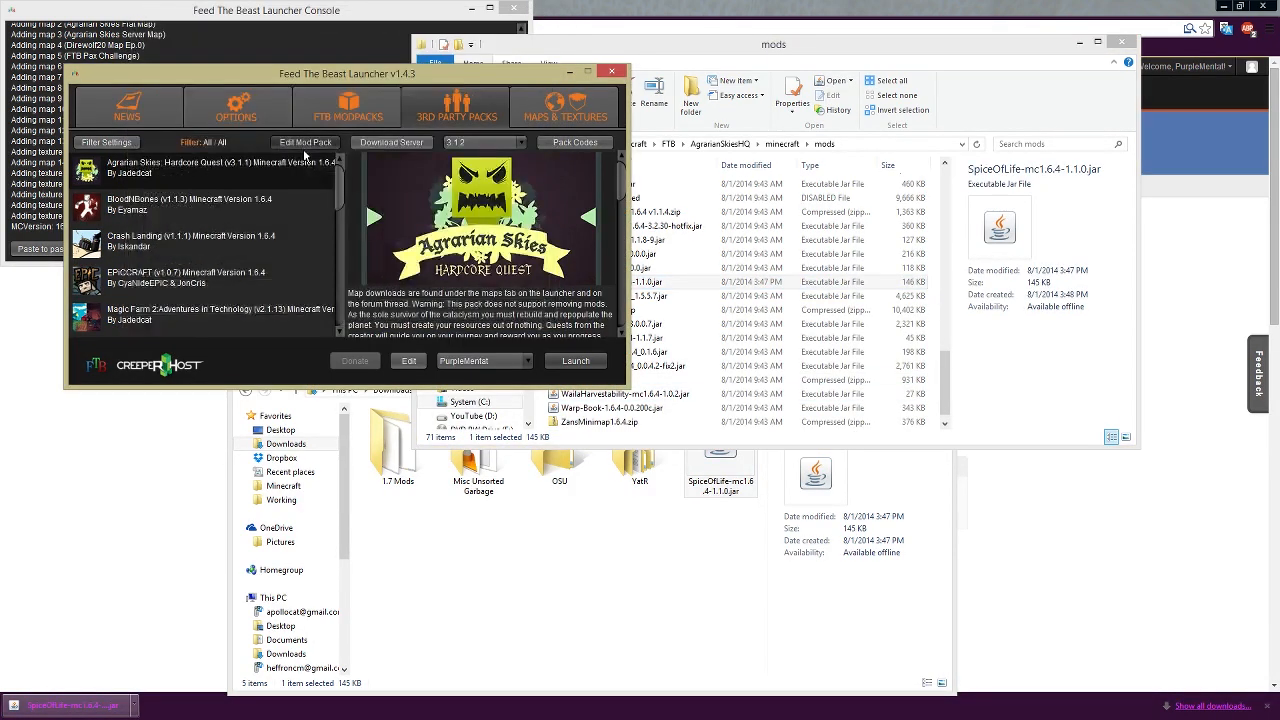
- Check SpiceOfLife in the Mod Pack Editor's Enabled Mods and close the editor
click(305, 142)
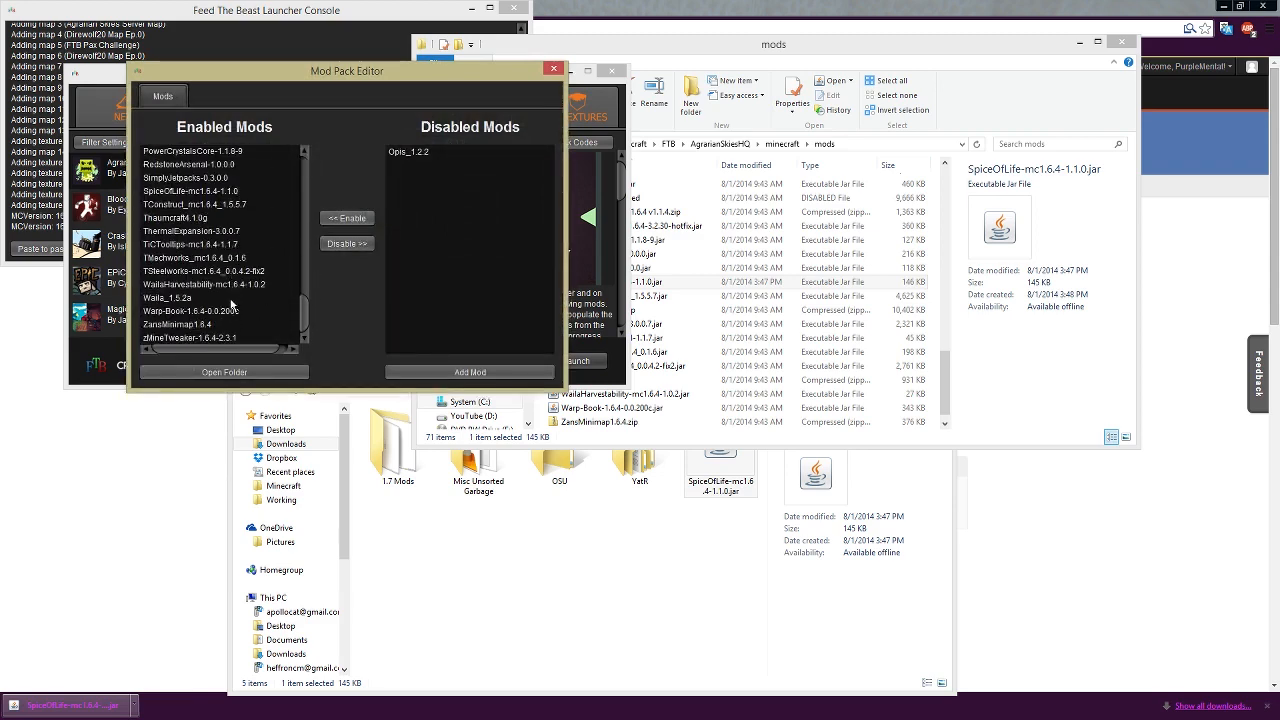
click(215, 190)
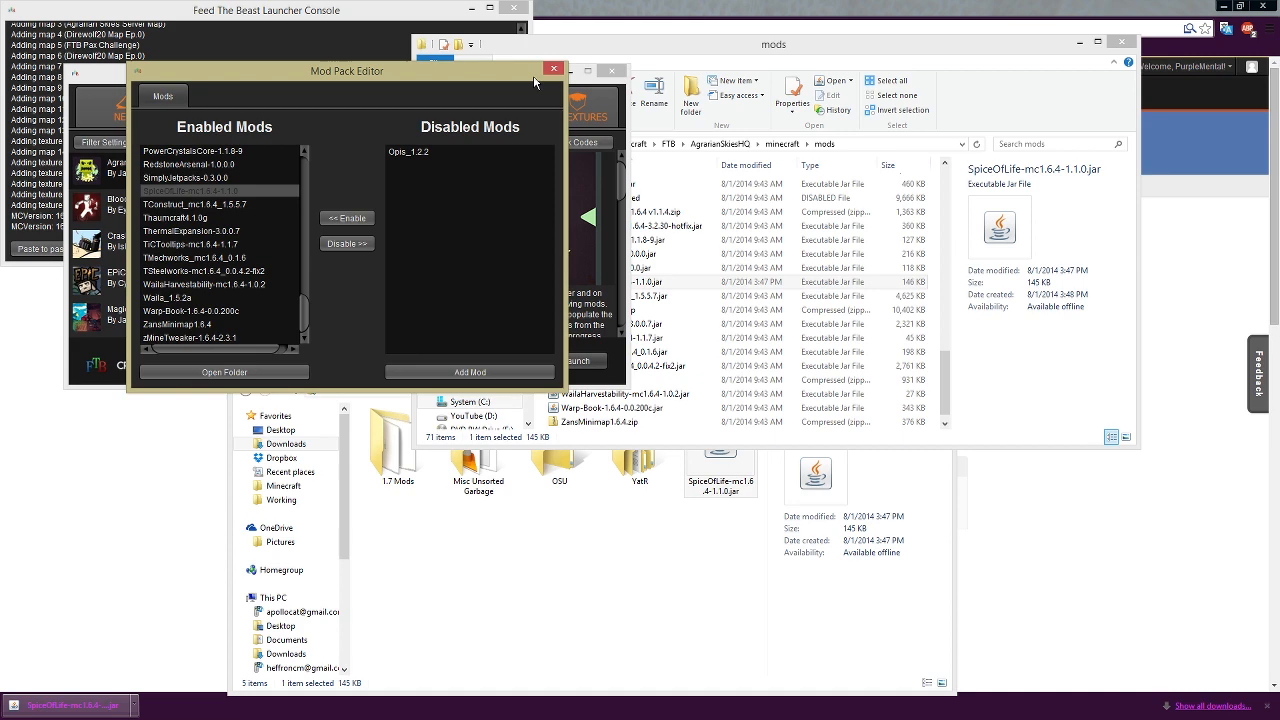
click(554, 69)
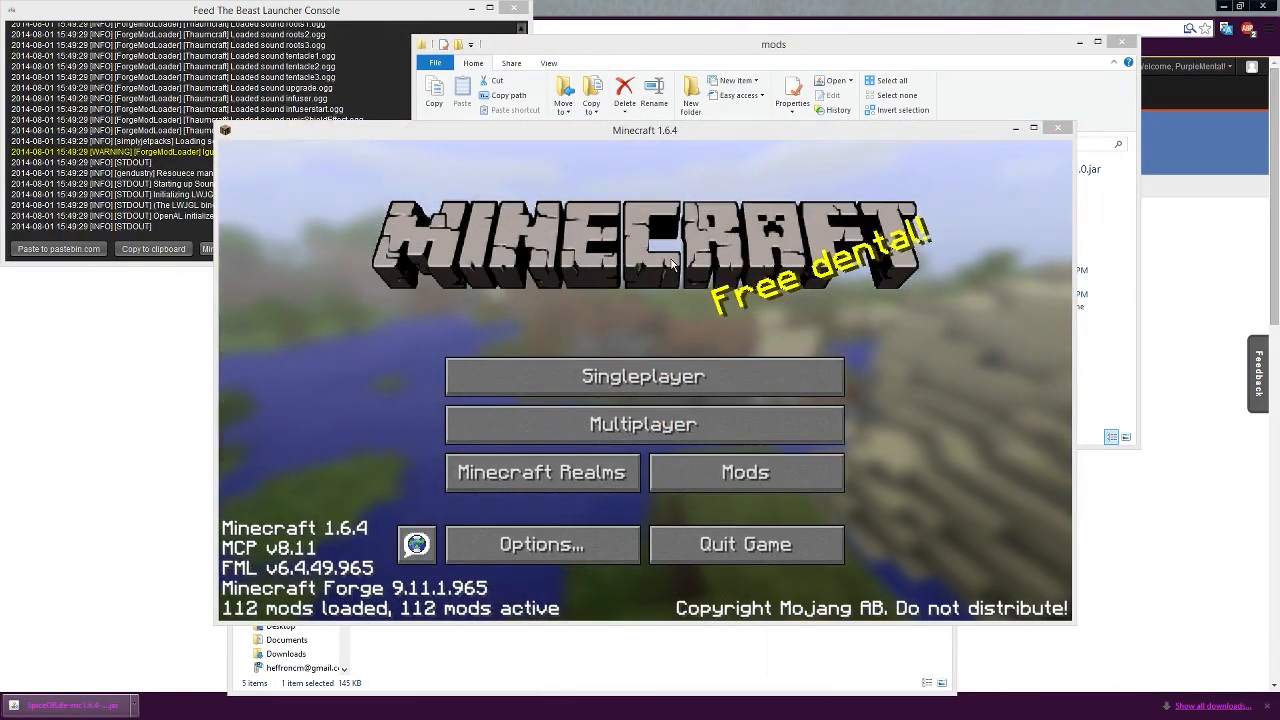
mouse_move(745, 544)
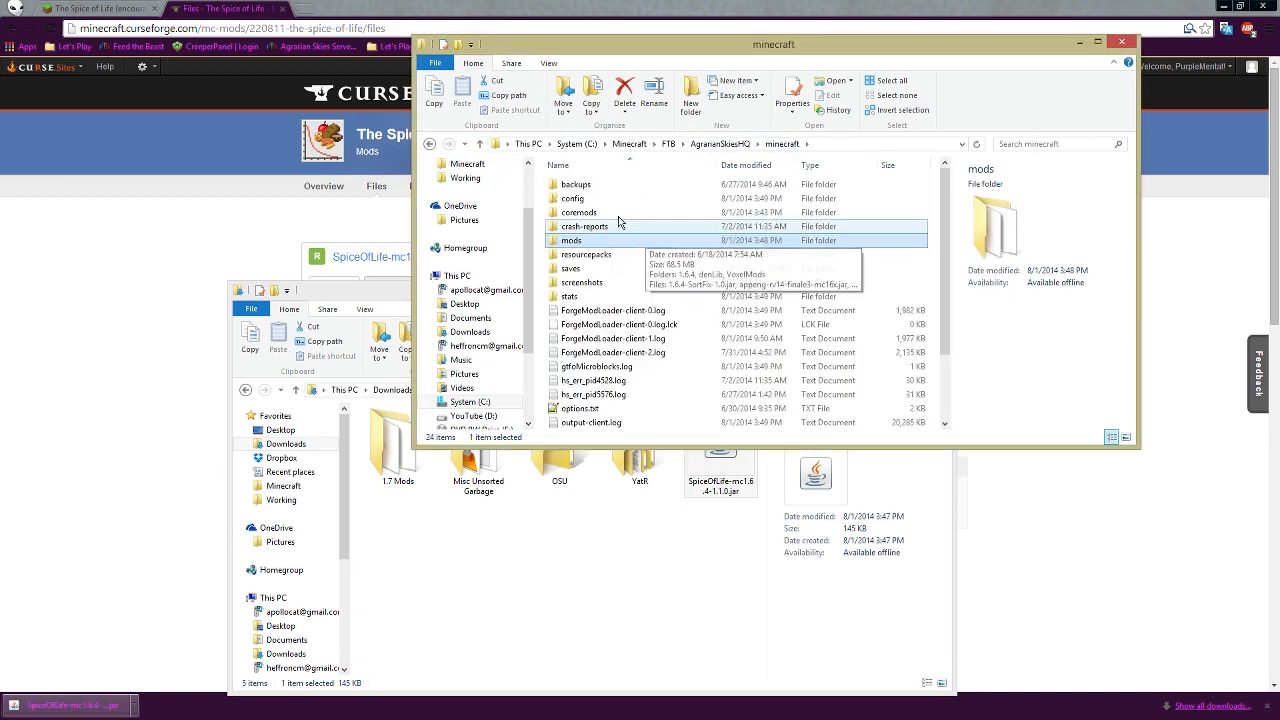
- Open the config folder and edit SpiceOfLife.cfg with Notepad++
double_click(573, 198)
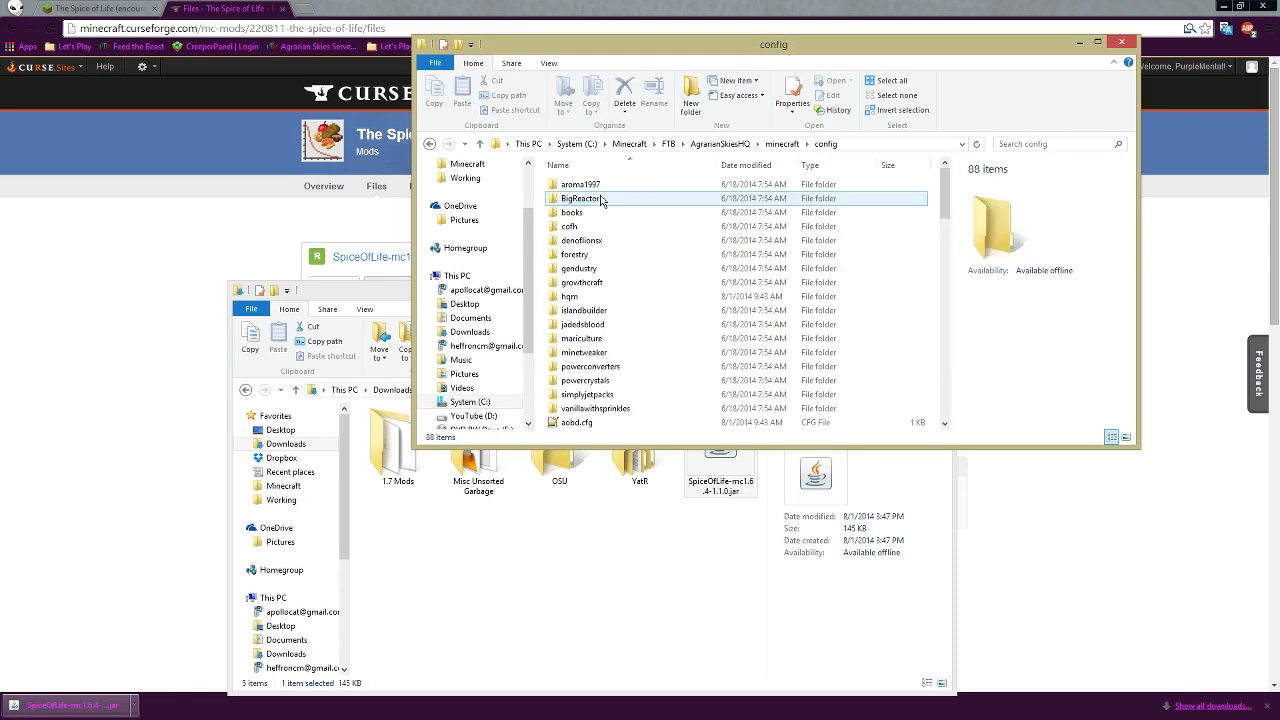
scroll(down, 3)
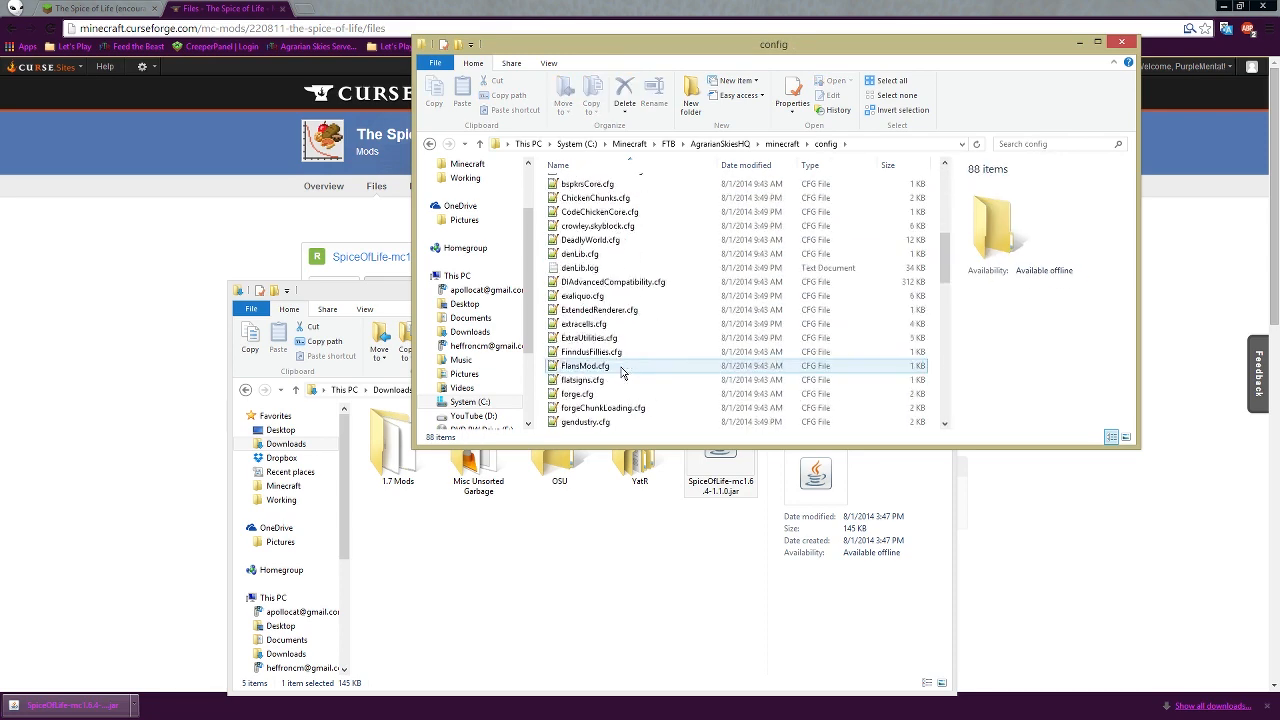
scroll(down, 3)
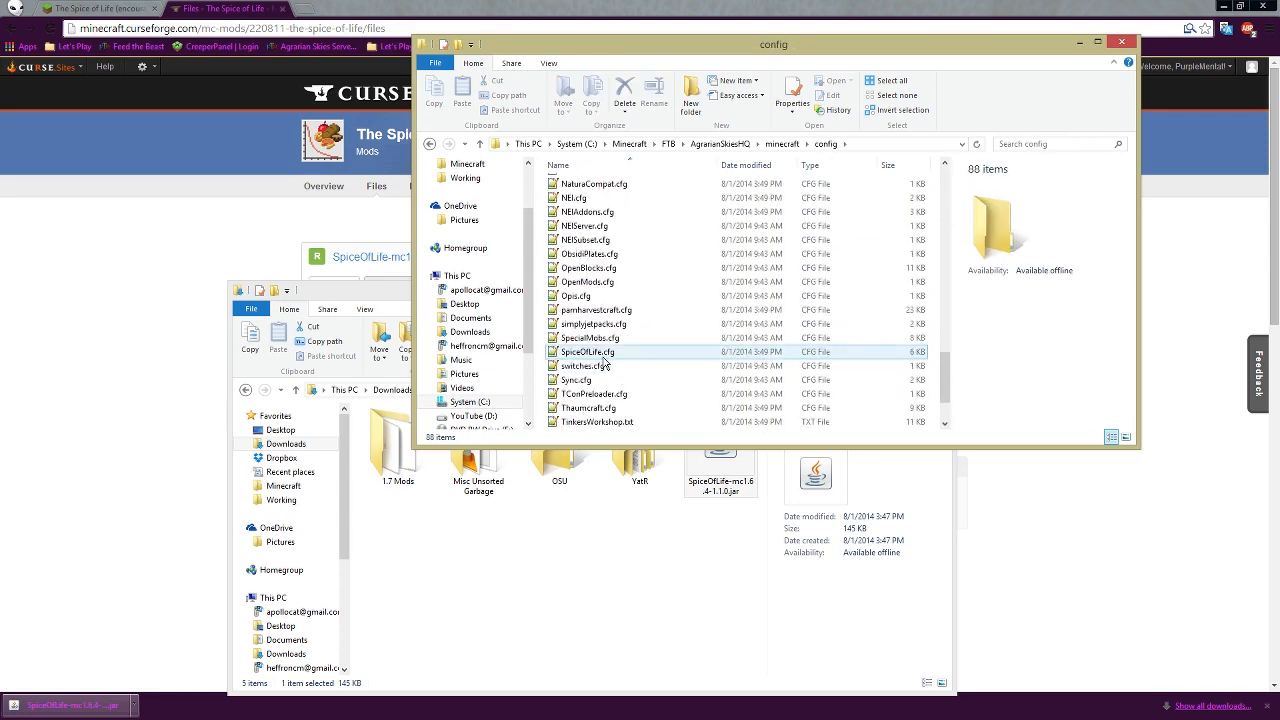
right_click(587, 351)
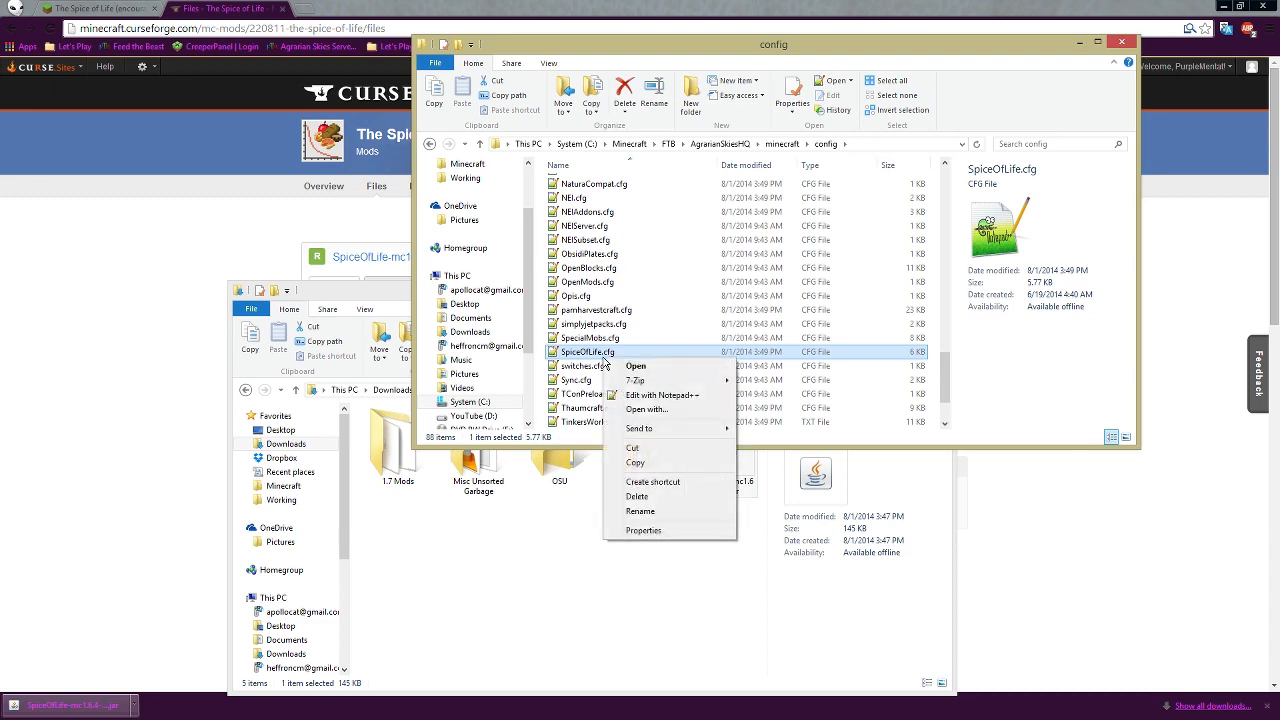
click(663, 395)
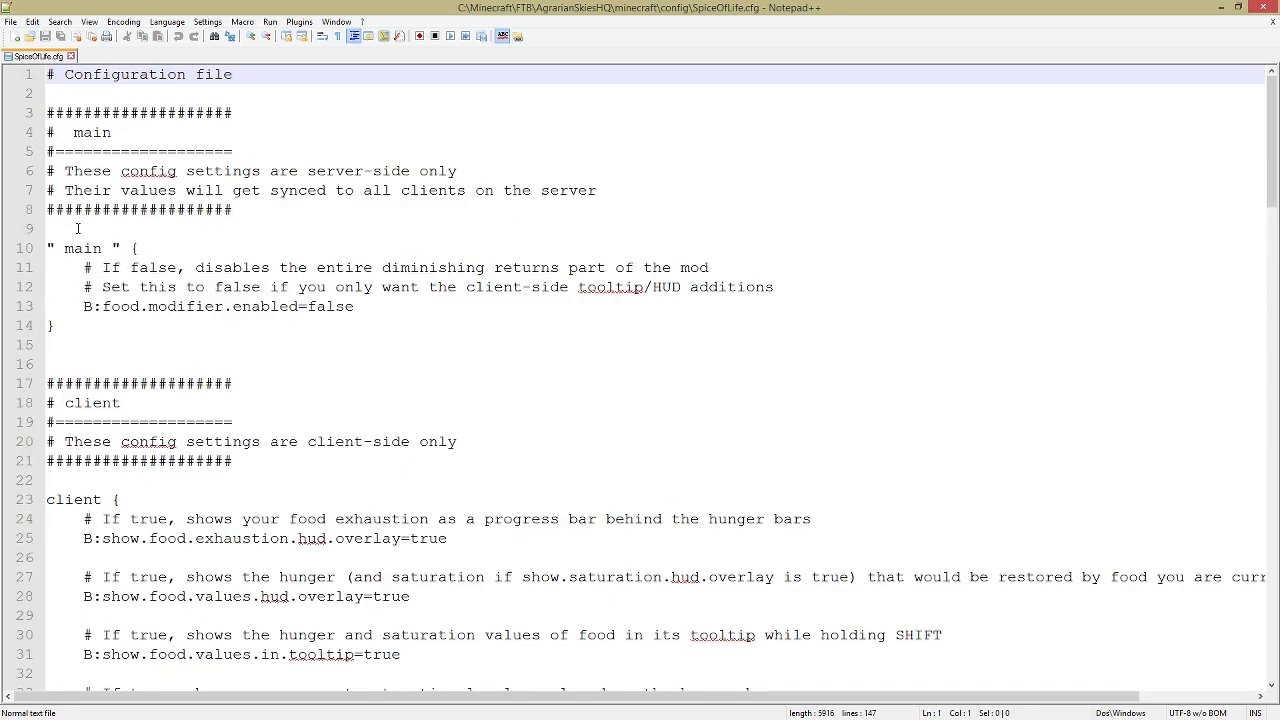
click(88, 248)
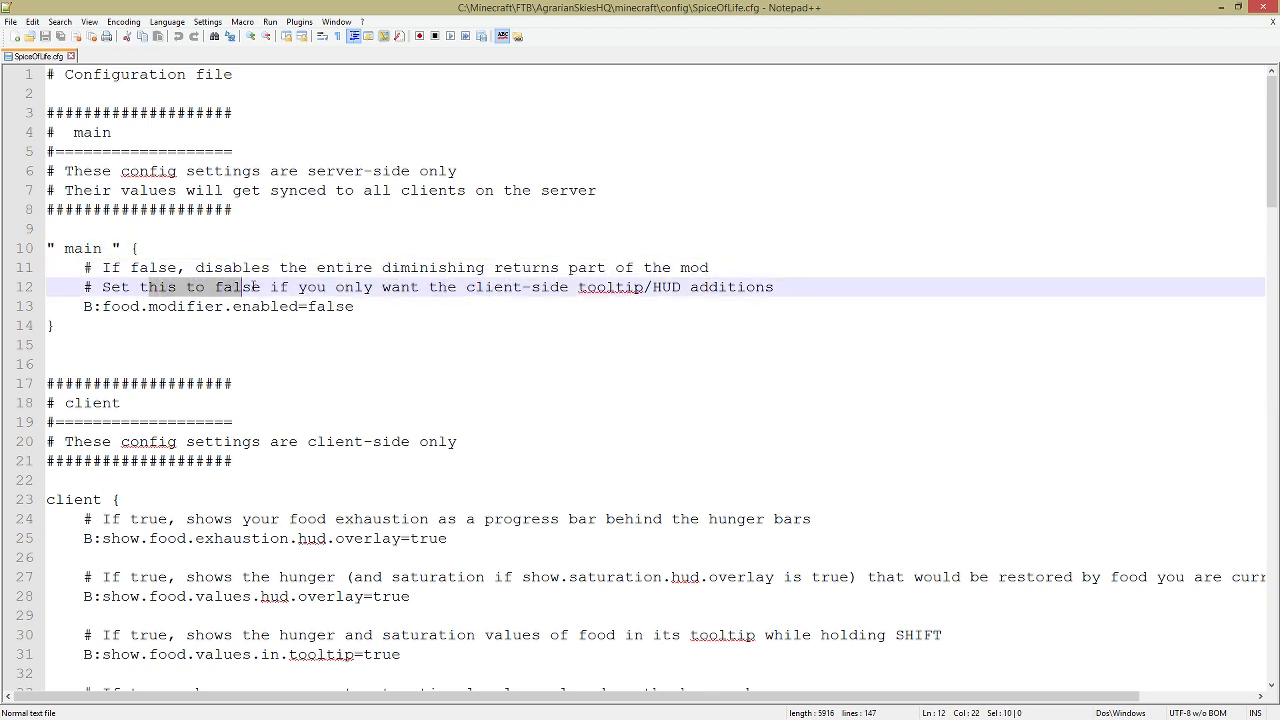
drag(250, 287, 690, 287)
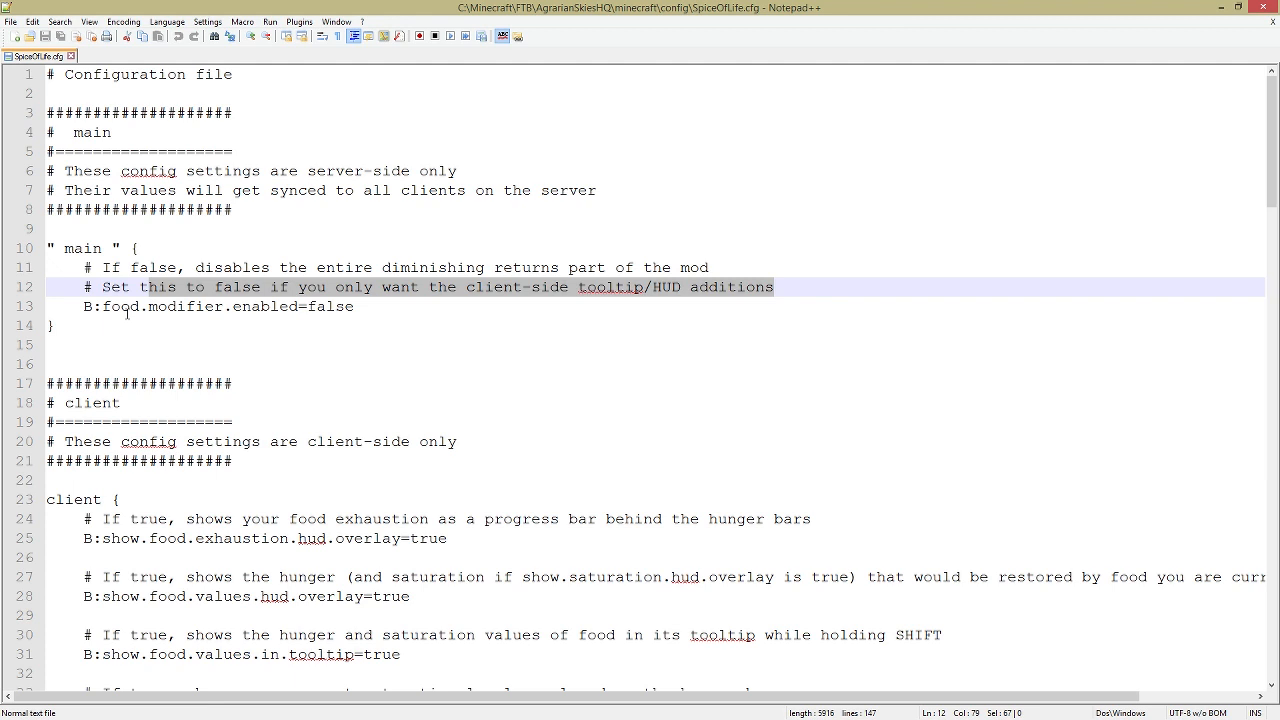
click(258, 306)
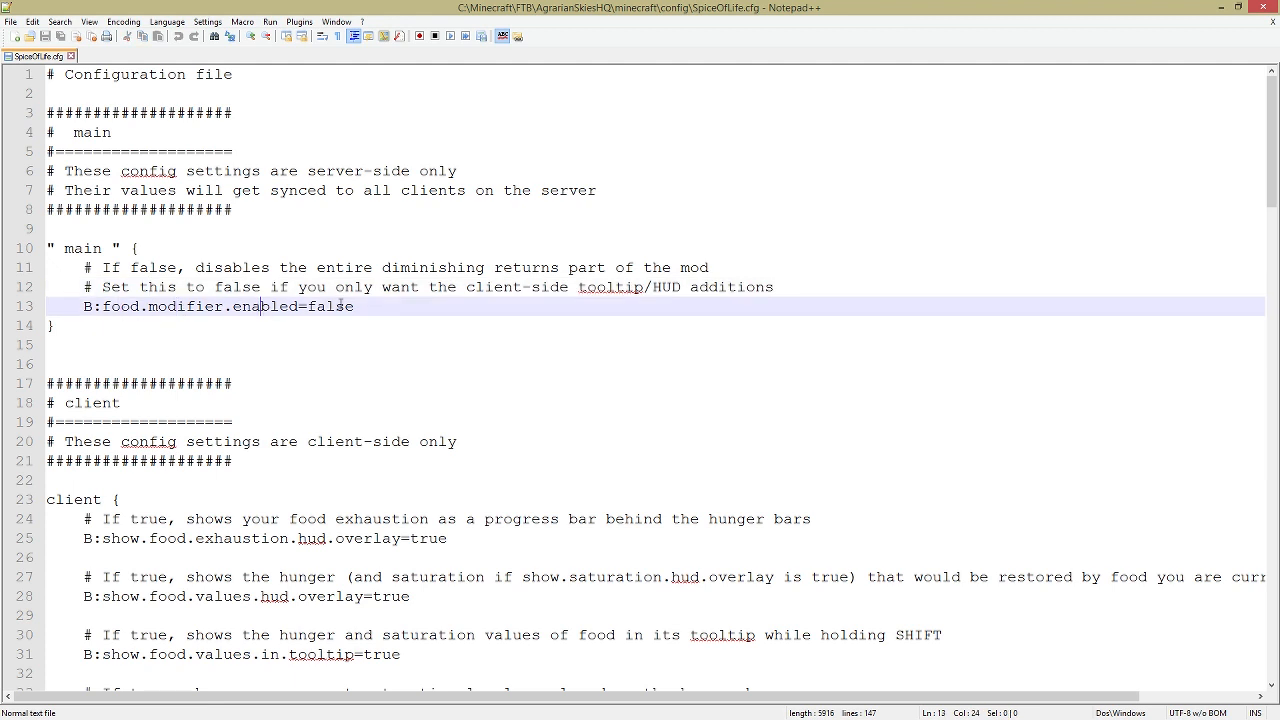
click(372, 345)
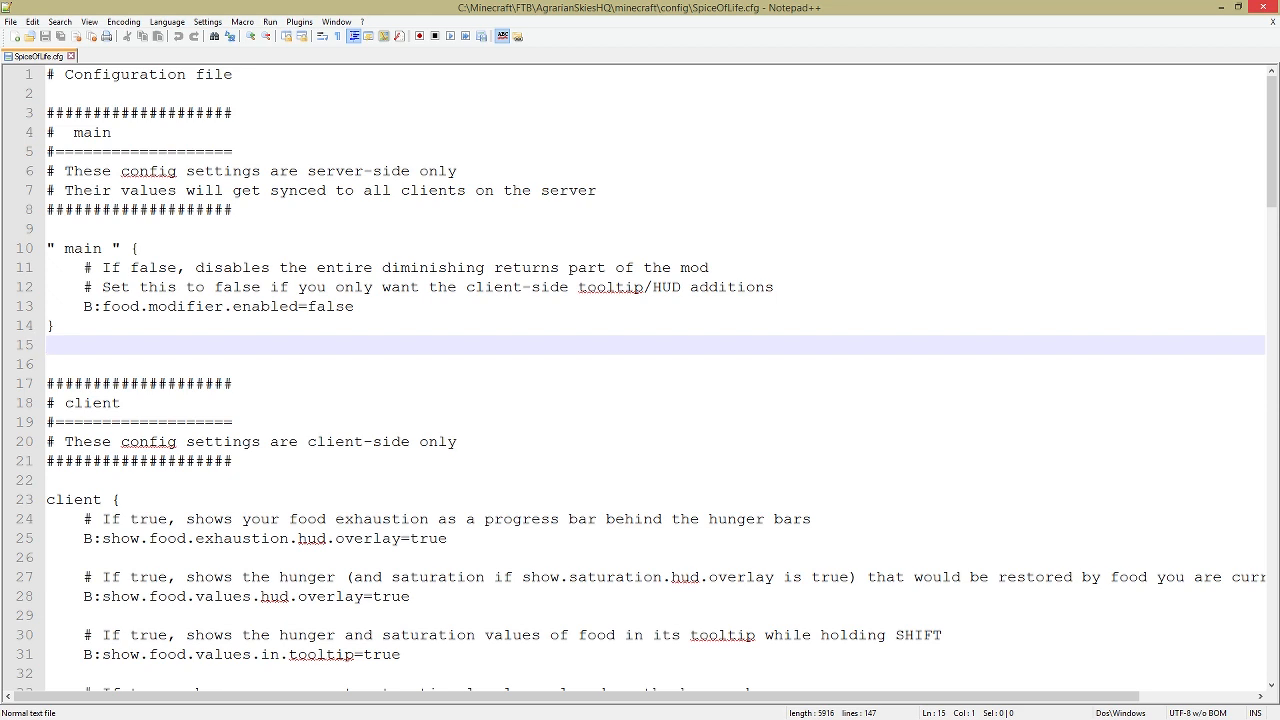
click(46, 344)
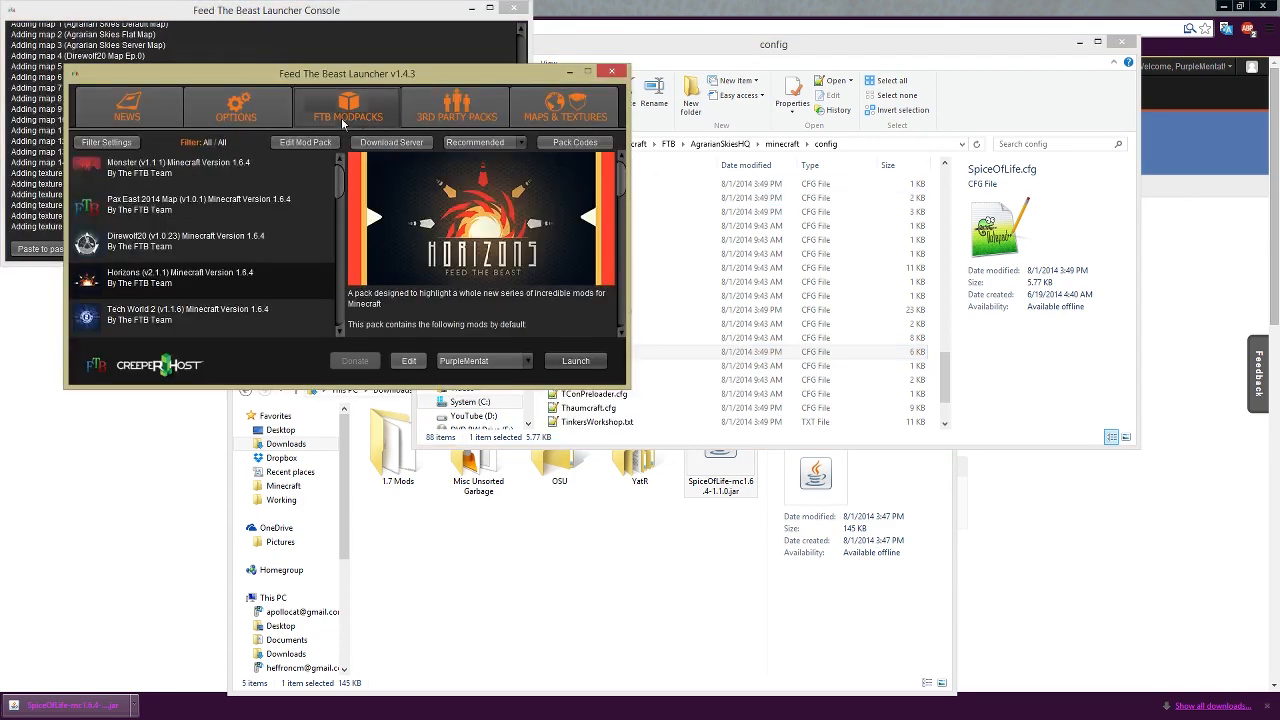
- Show the 3rd Party Packs list with Agrarian Skies: Hardcore Quest first
click(456, 105)
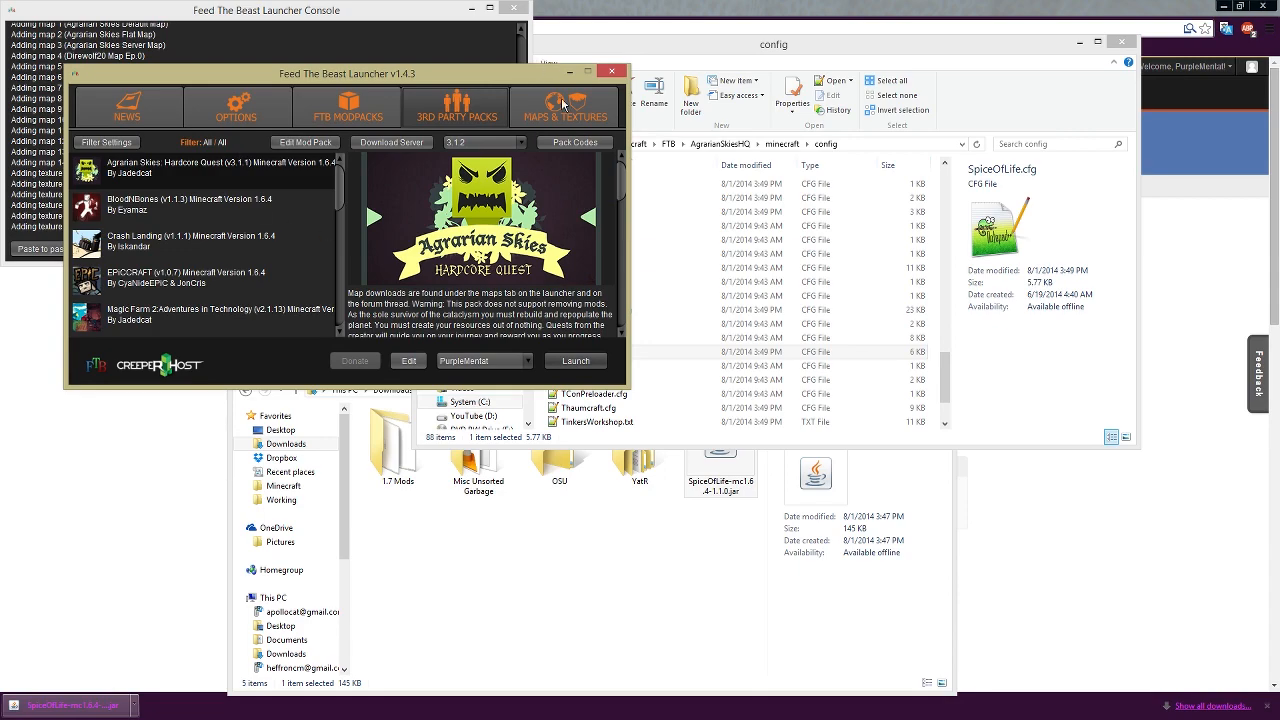